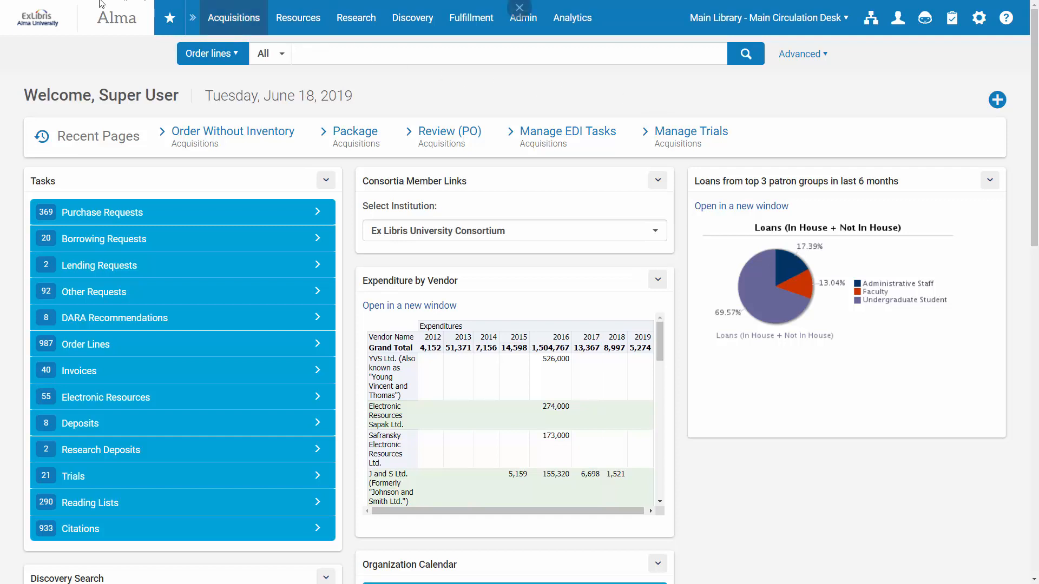
mouse_move(10, 7)
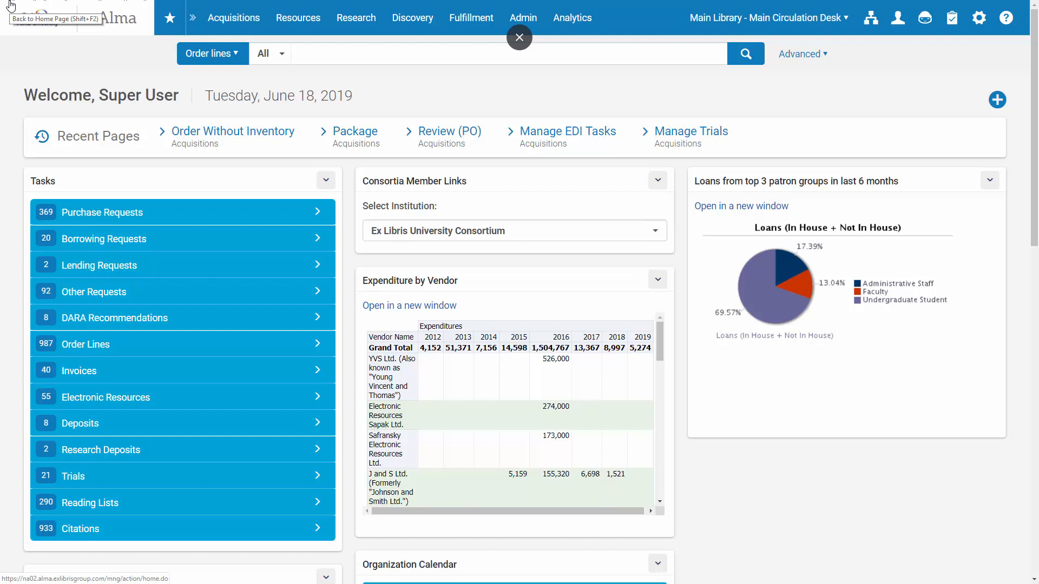
Step: Reach Terms of Use and Policies from the Fulfillment section of Alma configuration
click(519, 37)
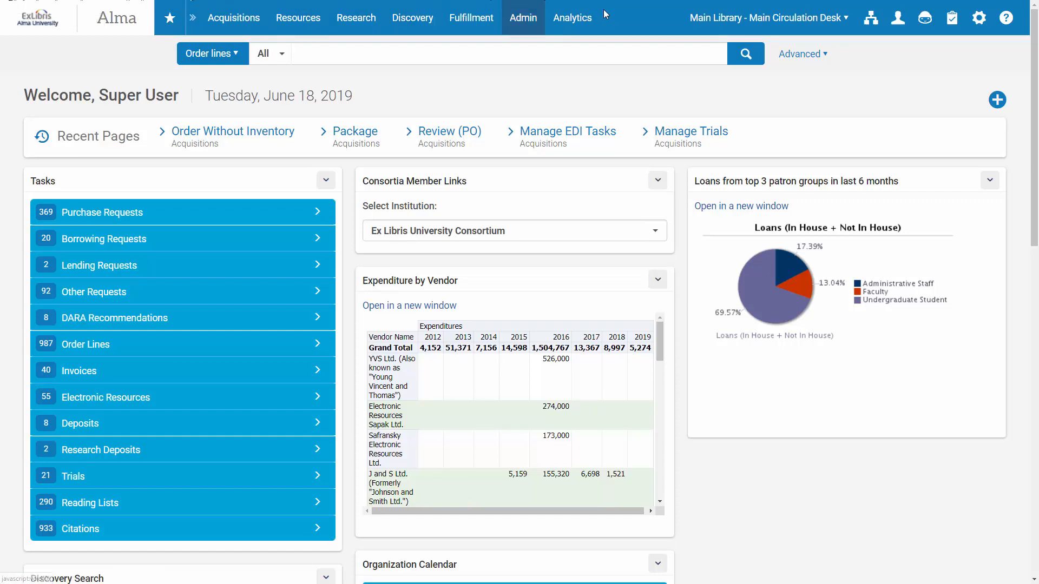
mouse_move(977, 18)
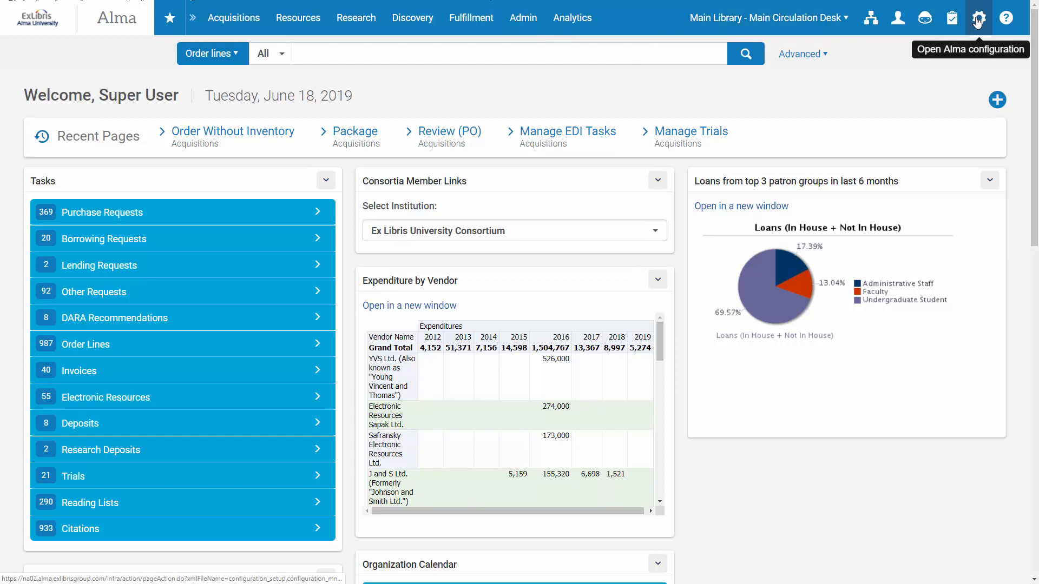
click(976, 17)
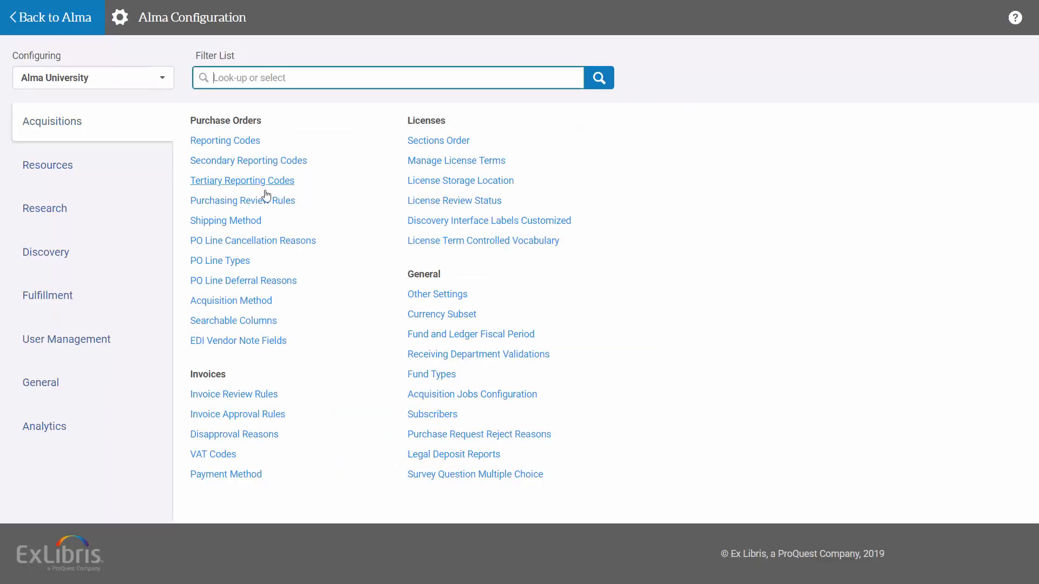
click(48, 296)
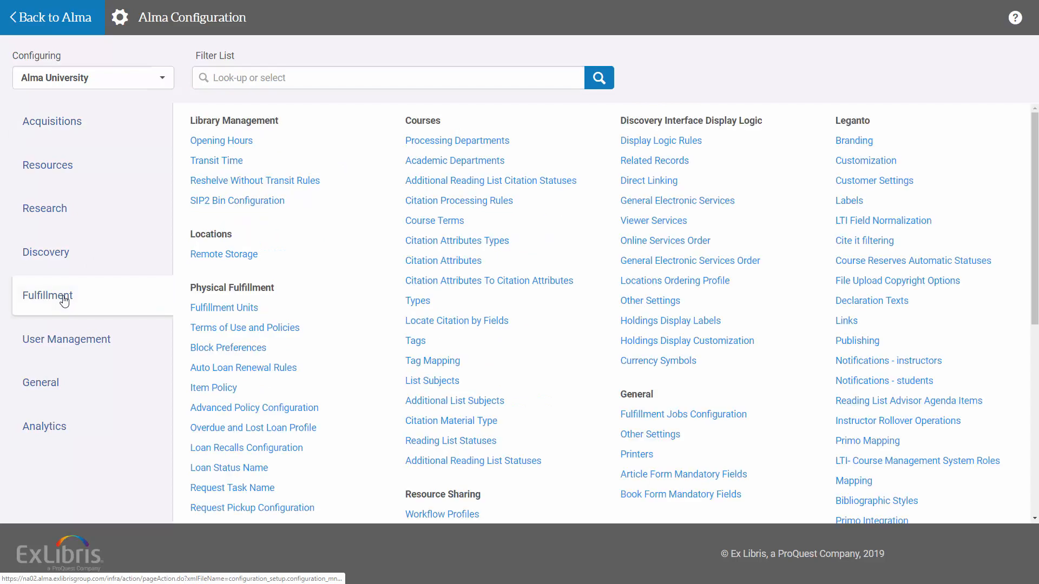
mouse_move(240, 336)
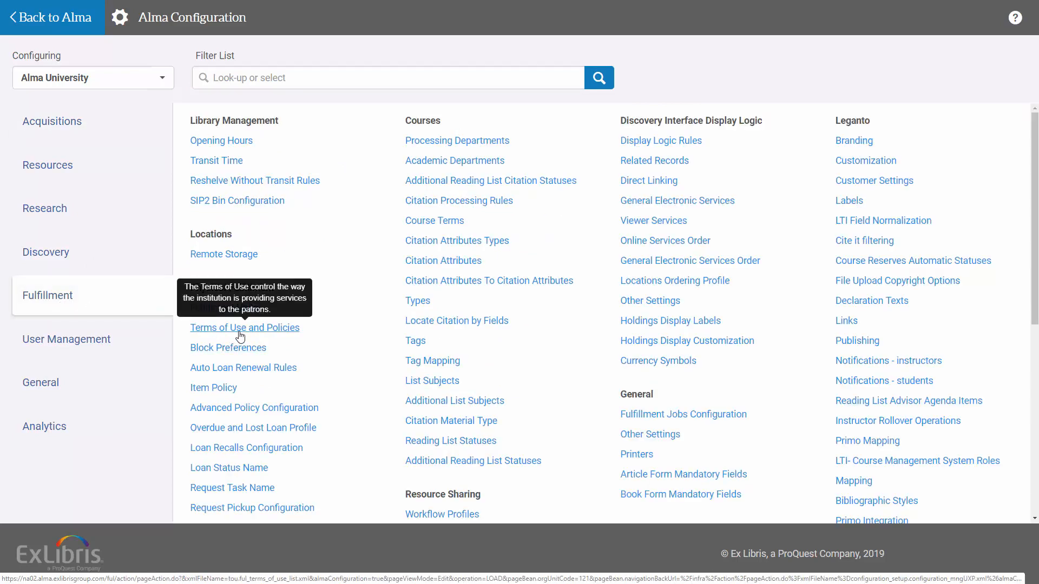
click(244, 327)
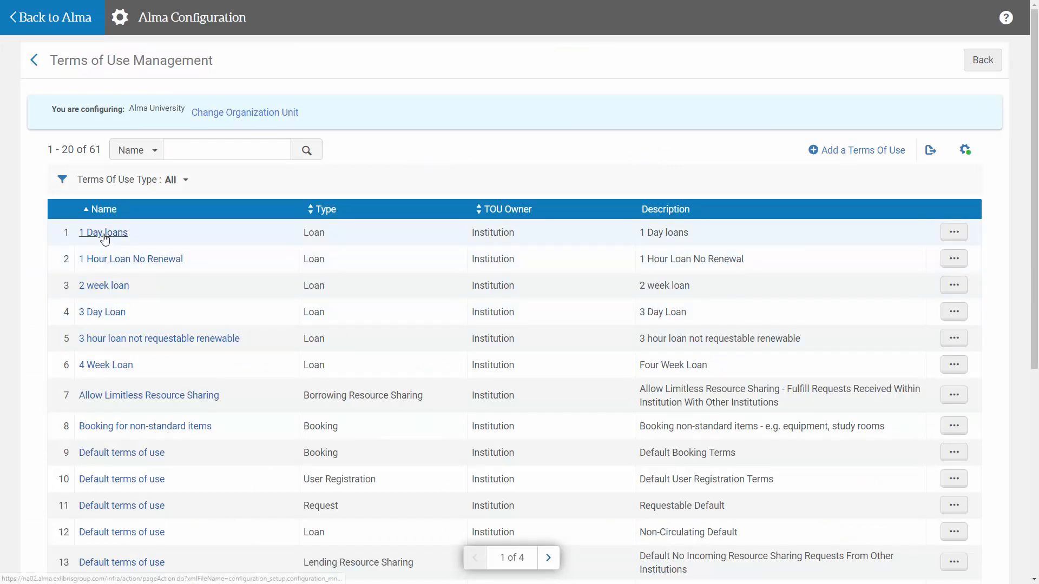
Step: Open 1 Day loans and show row actions for its Closed Library Due Date Management policy
click(103, 233)
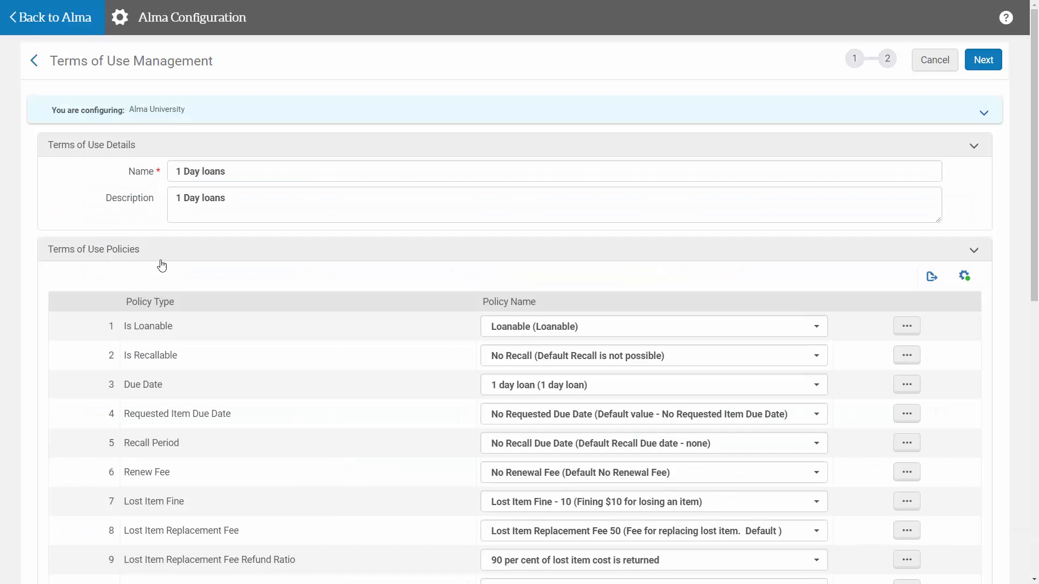
scroll(down, 3)
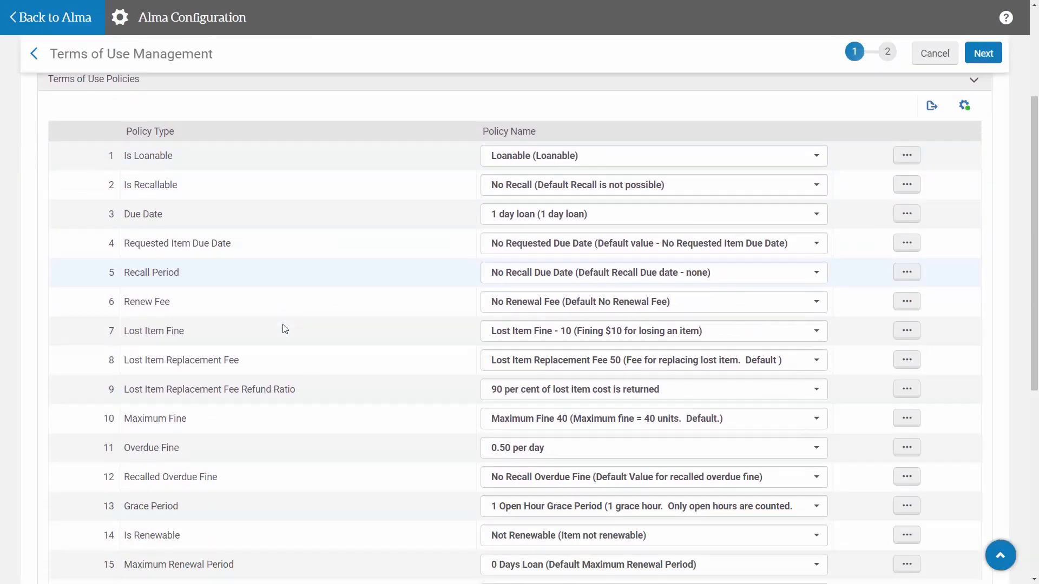
scroll(down, 3)
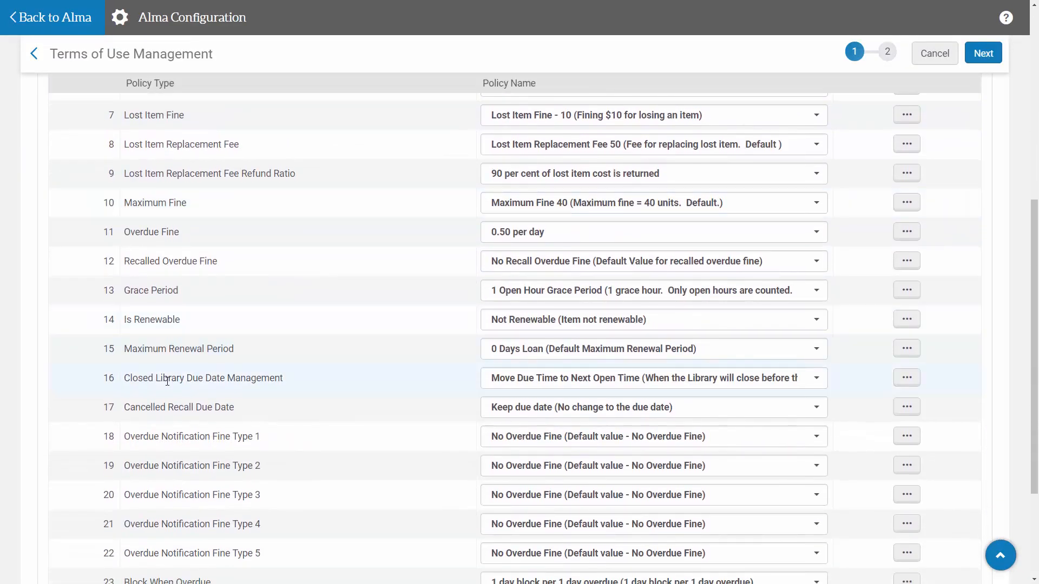
mouse_move(255, 388)
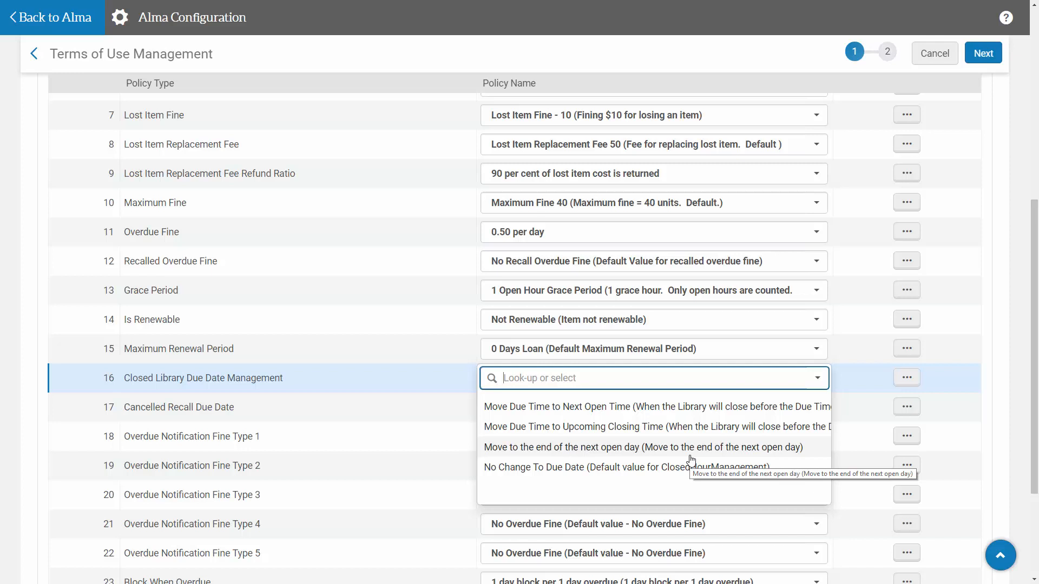
click(907, 377)
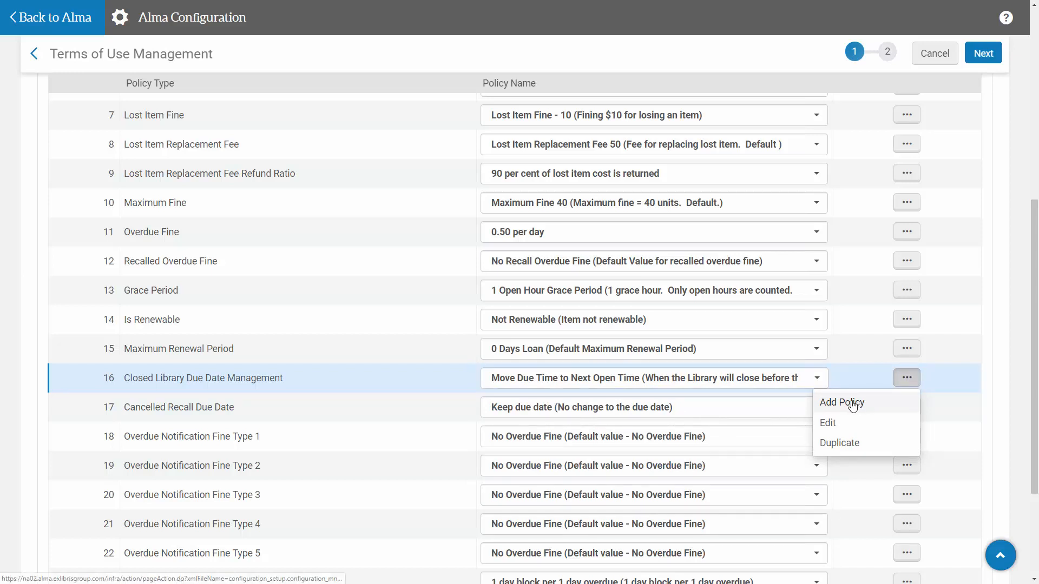
Step: Add a policy set to 'Move to next open day (same hour)', then cancel it unsaved
click(842, 402)
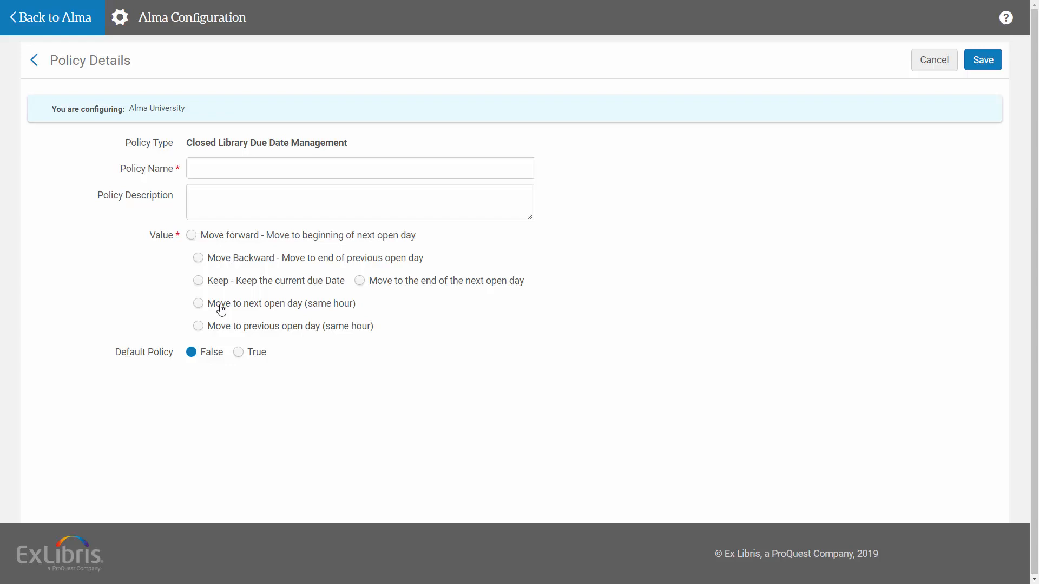
mouse_move(269, 316)
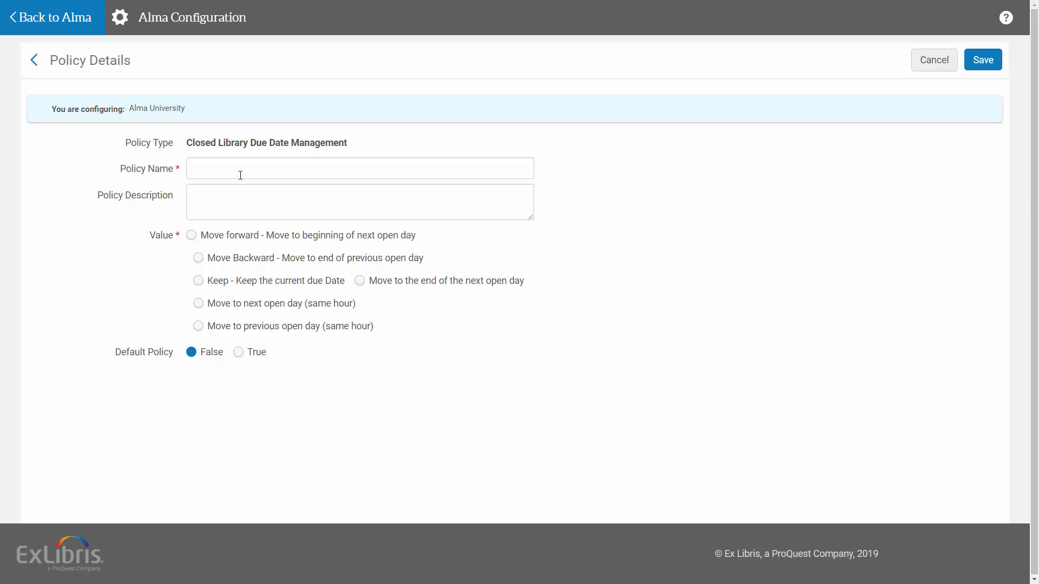
mouse_move(198, 284)
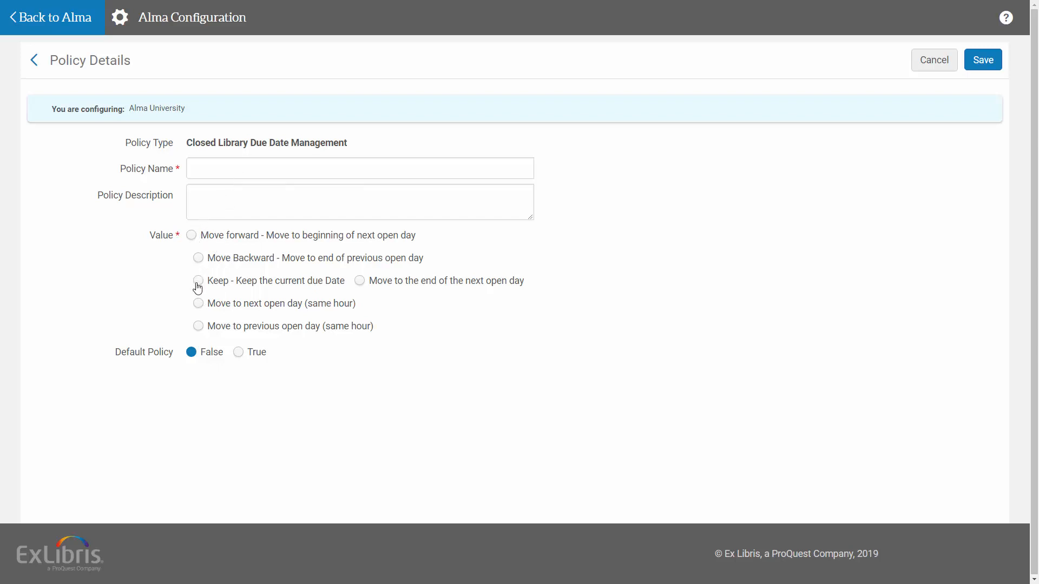
click(198, 303)
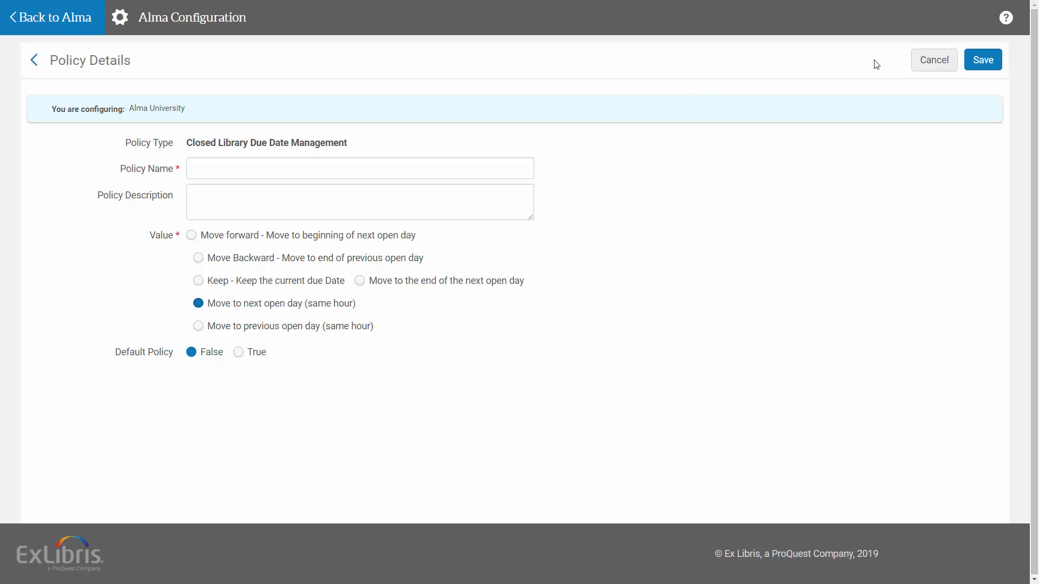
click(933, 60)
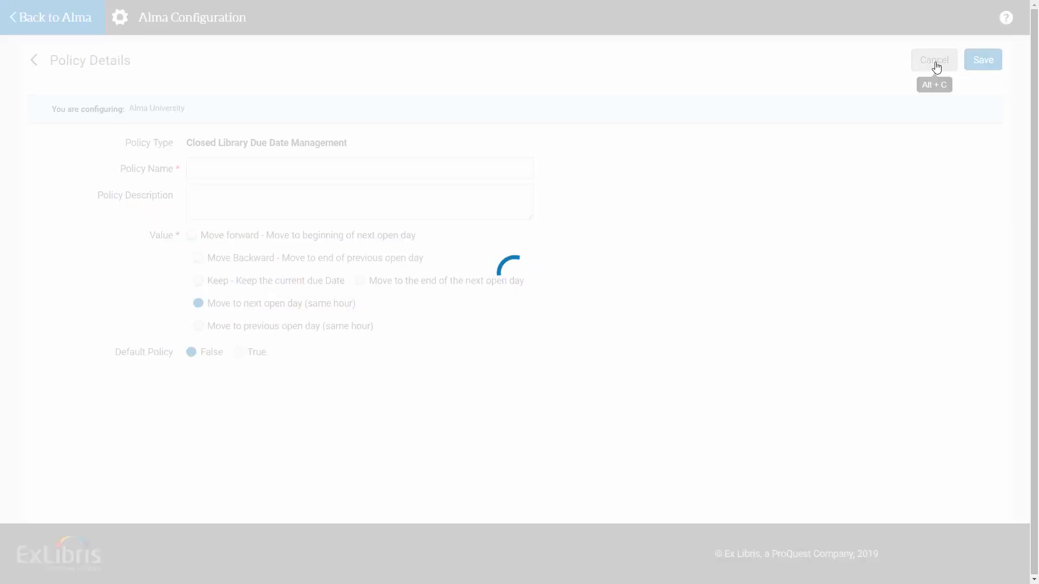
Step: Cancel out of 1 Day loans without saving, back to the Fulfillment configuration menu
click(933, 60)
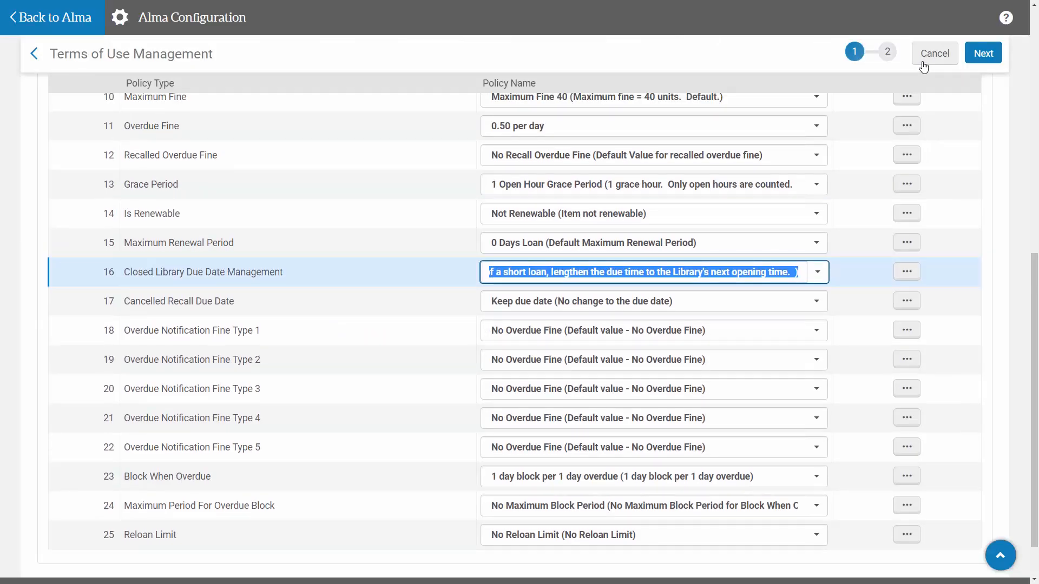
click(935, 53)
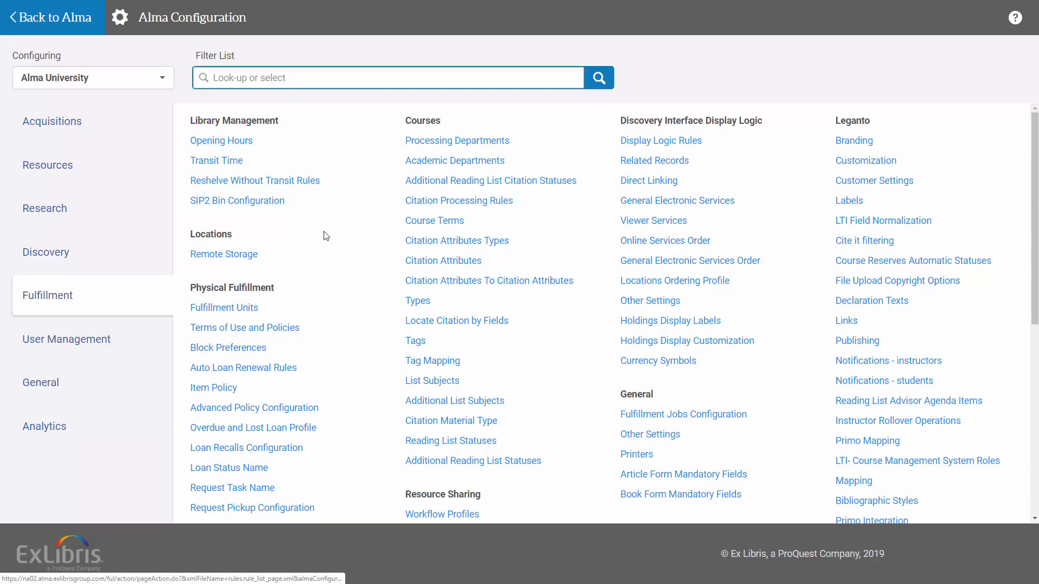
mouse_move(282, 368)
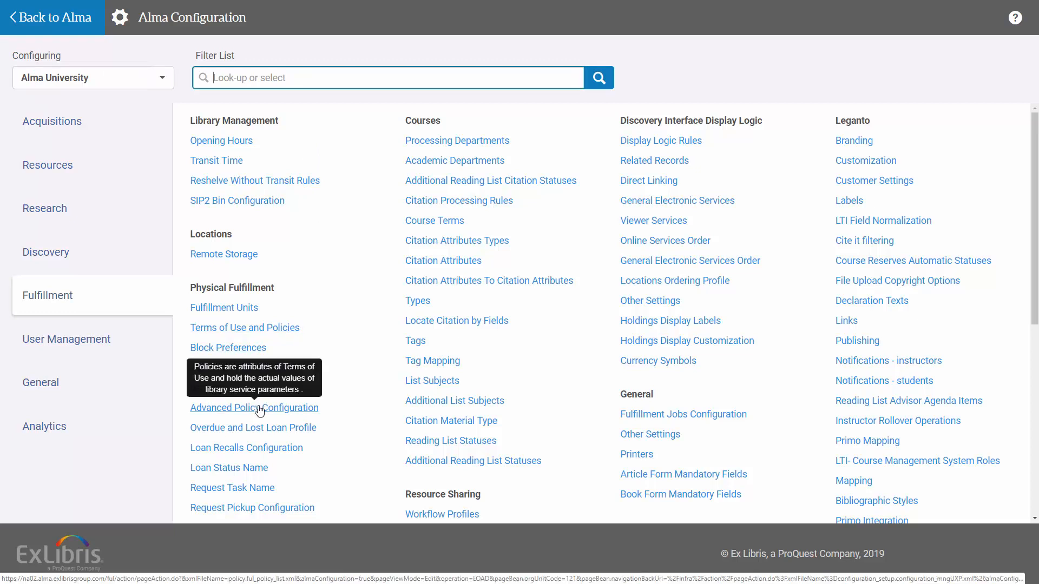
Step: Show the Policy Management list via Advanced Policy Configuration under Physical Fulfillment
click(254, 408)
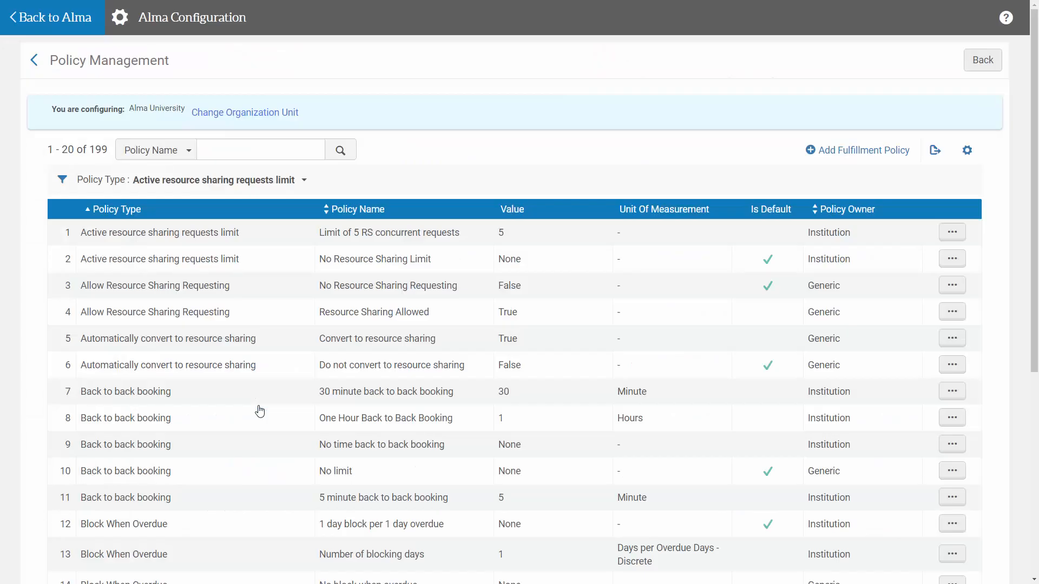
scroll(down, 3)
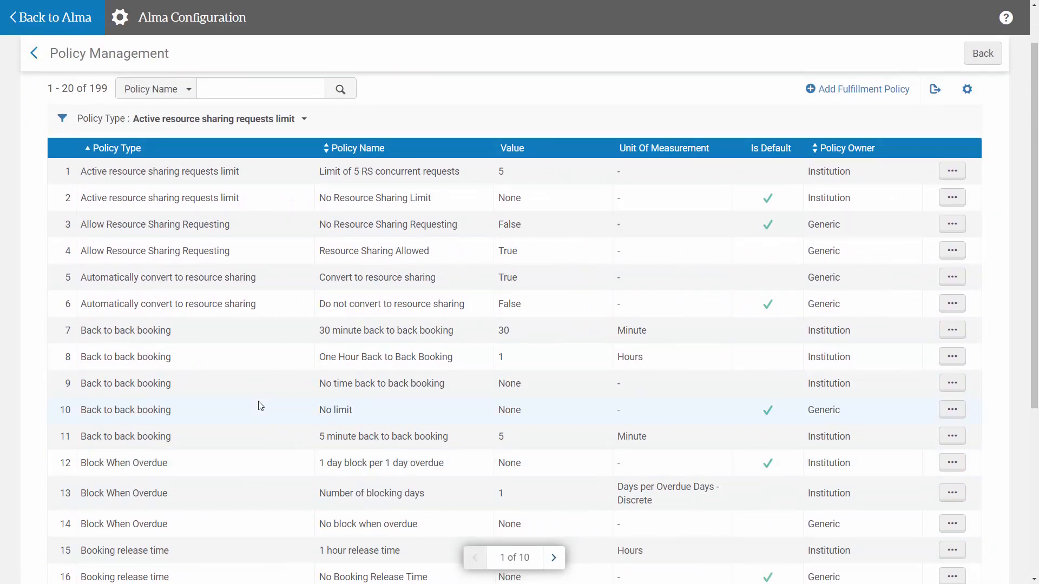
mouse_move(820, 111)
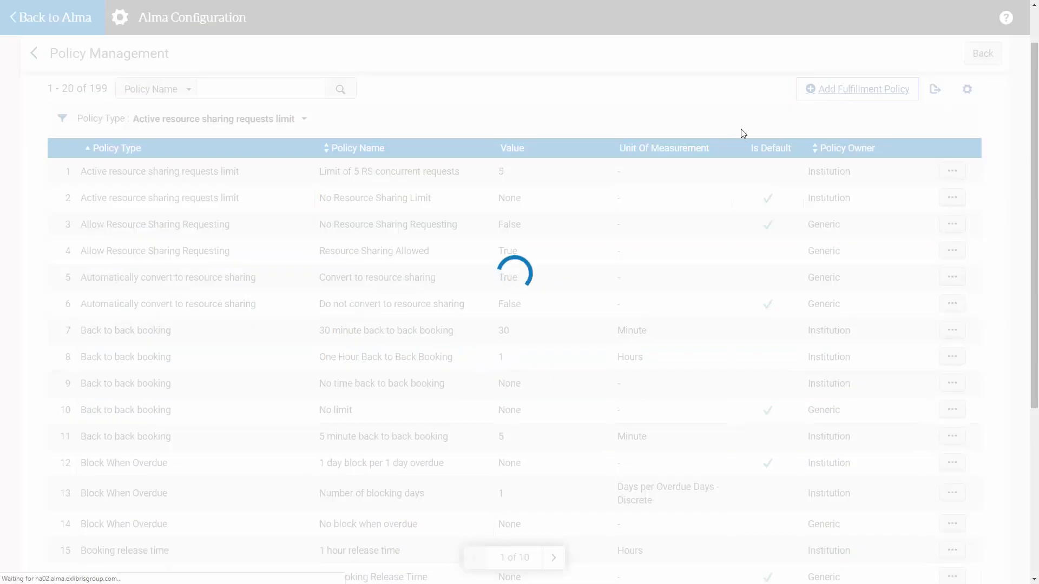
Step: Add a fulfillment policy with Closed Library Due Date Management as its type and continue
click(863, 89)
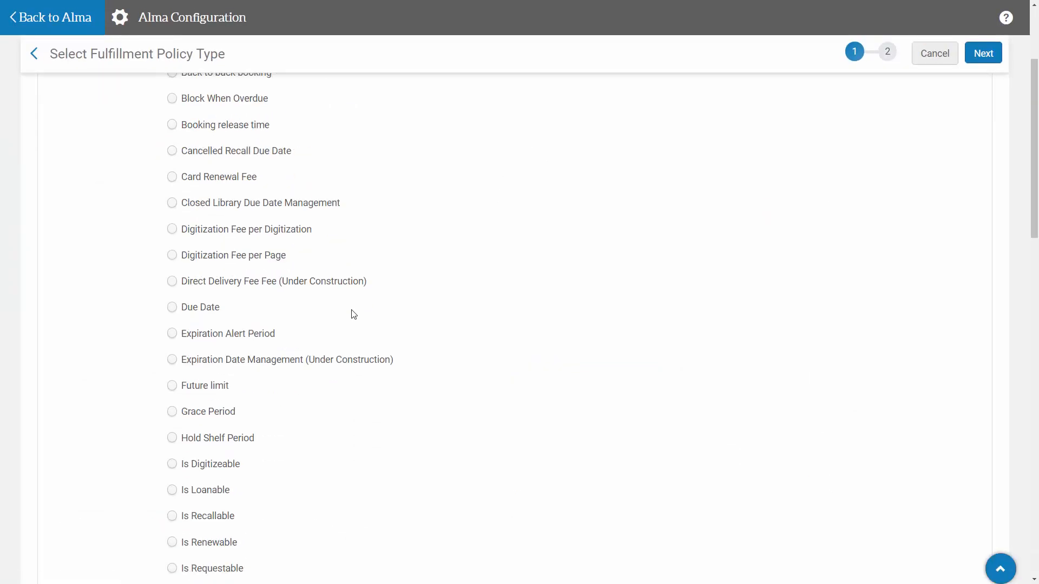
scroll(up, 3)
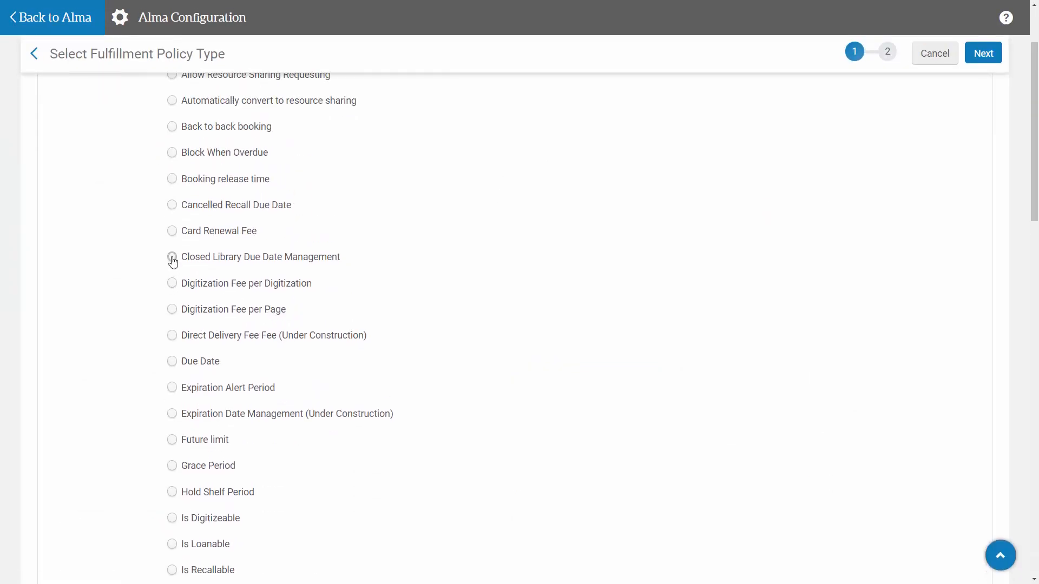
click(172, 258)
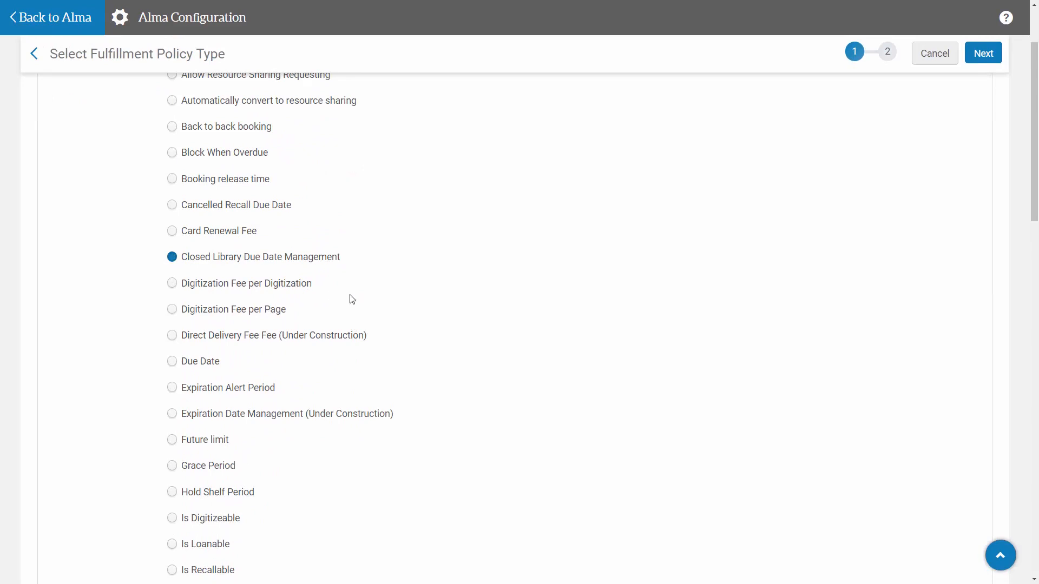
mouse_move(803, 125)
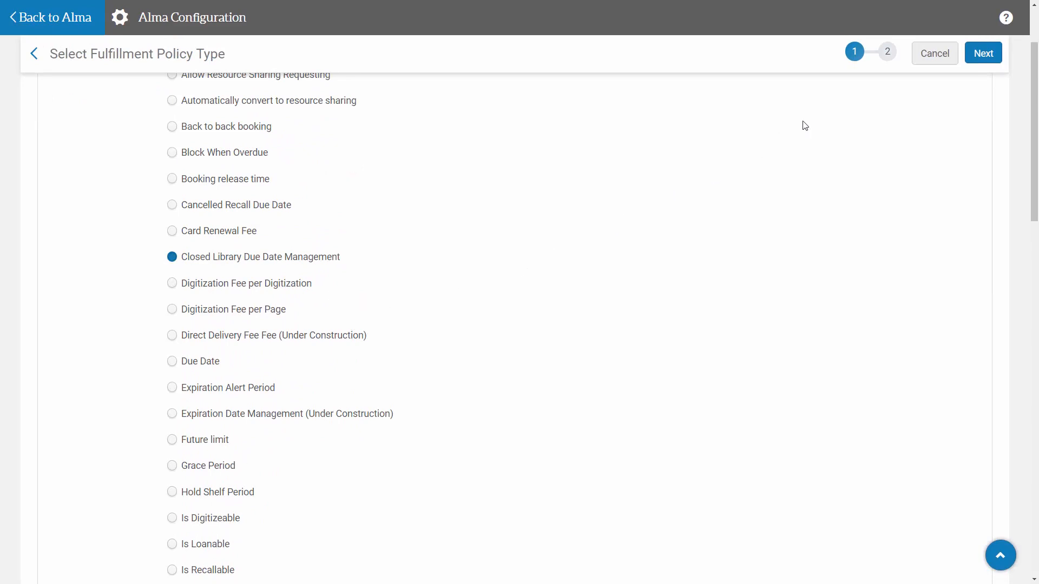
click(983, 53)
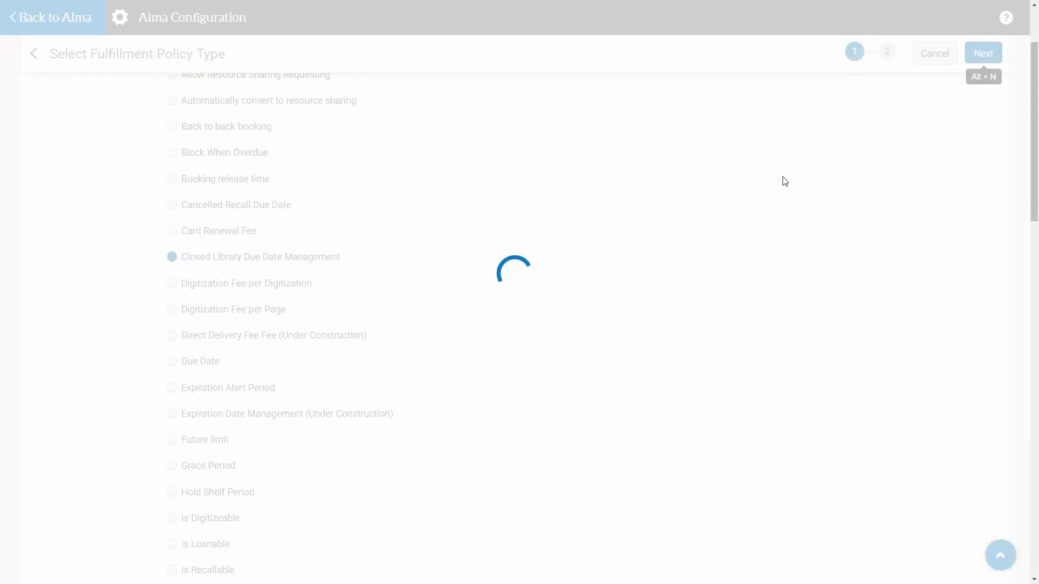
Step: Advance to the empty Policy Details form for the new policy
click(982, 52)
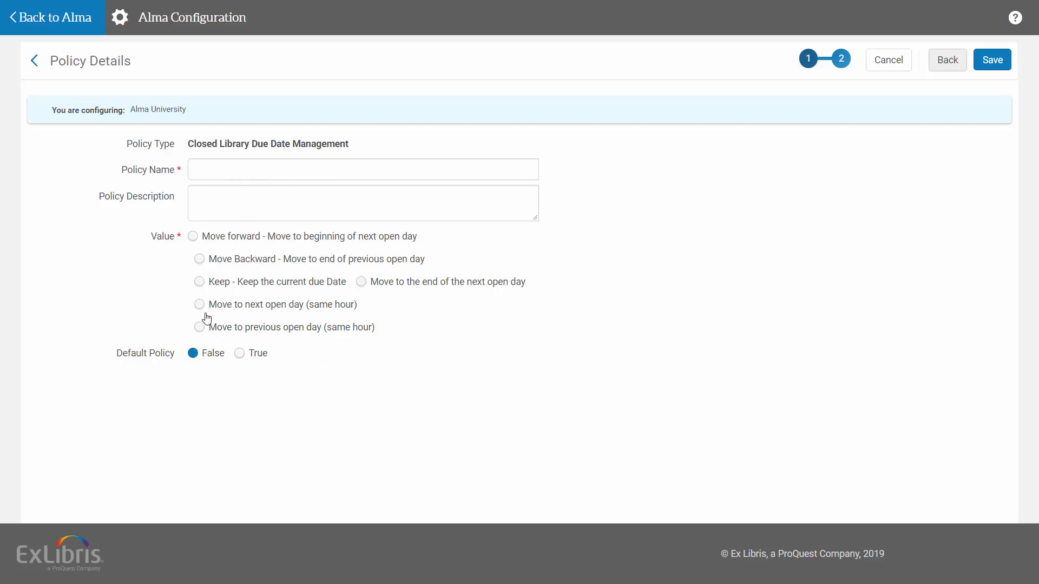
mouse_move(339, 357)
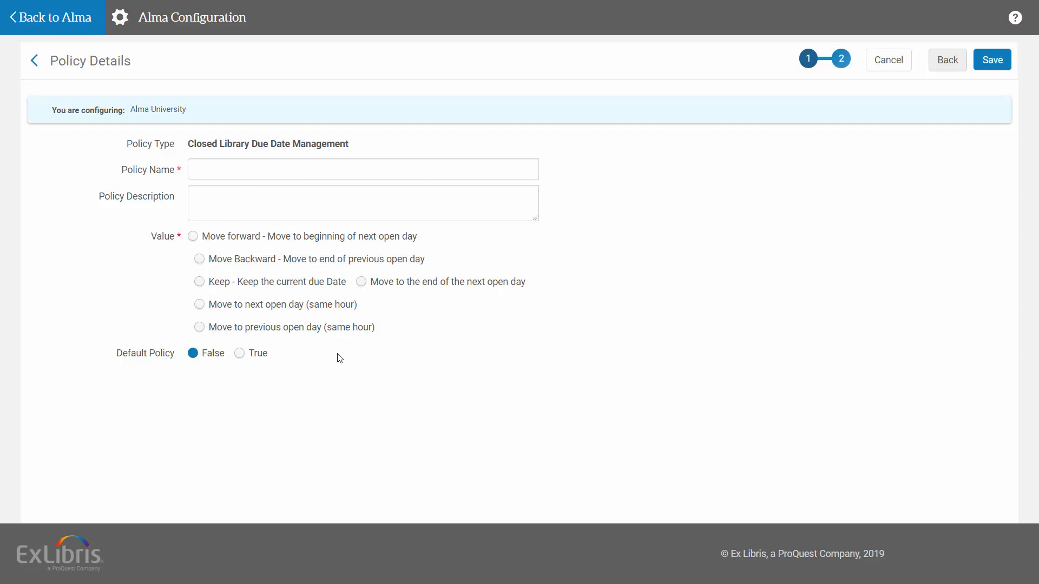